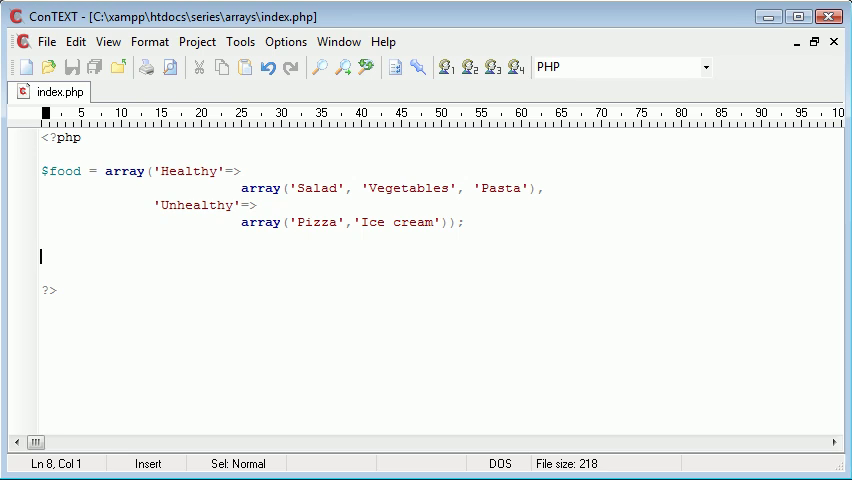
Add echo $food['Healthy'][0]; on the line after the food array.
text(echo $food)
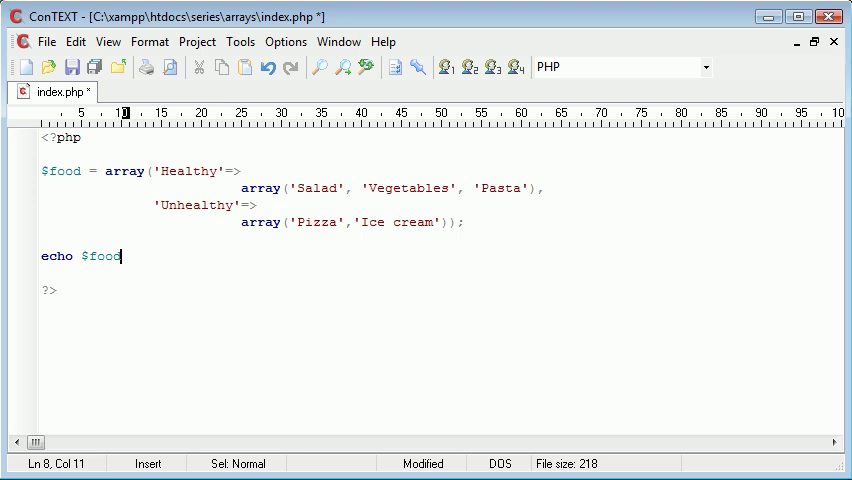
text([''])
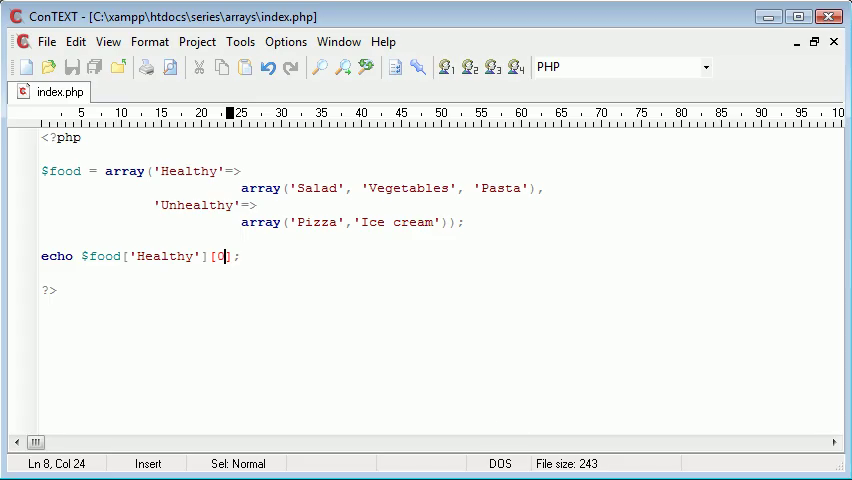
Start replacing the echo with a foreach loop over $food using $element as key.
text(fore)
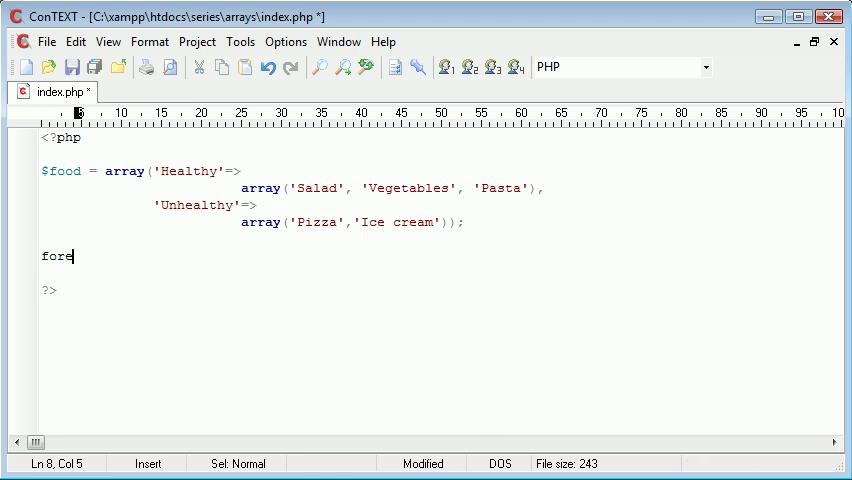
text(ach() {)
text(})
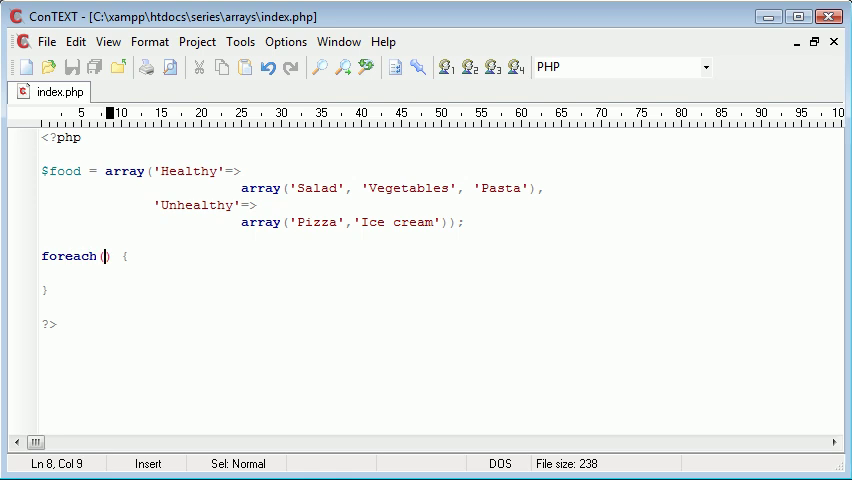
text($food as)
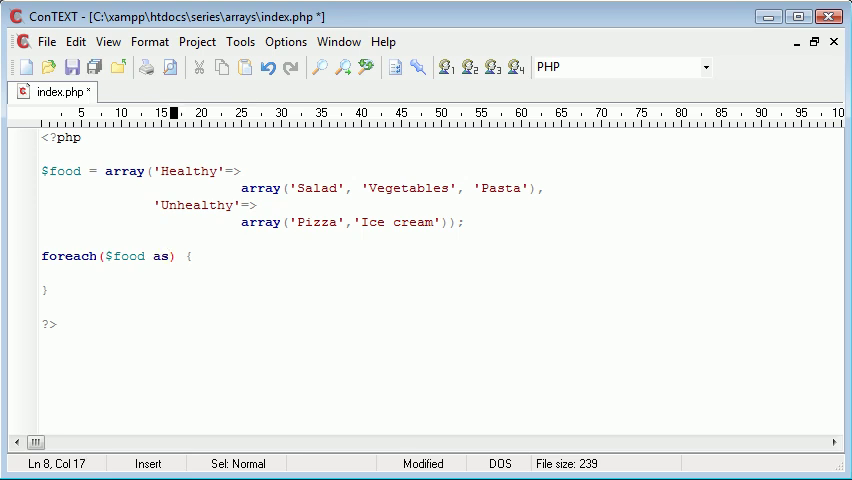
text($)
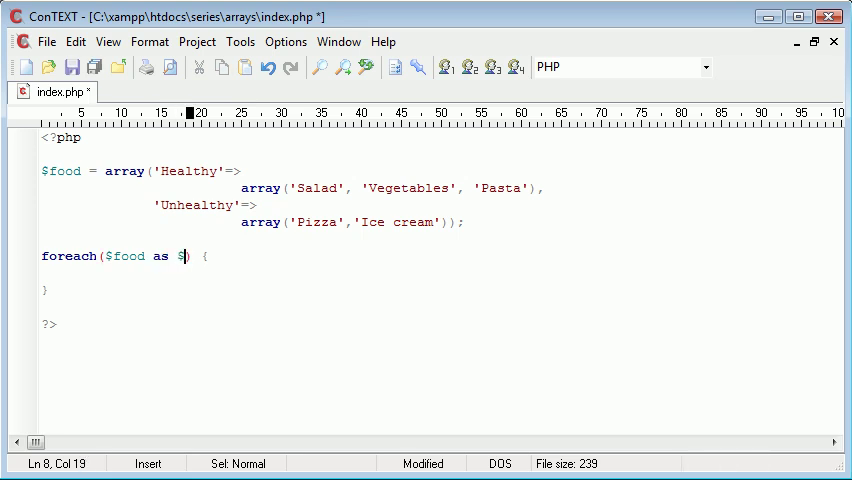
text(elemen)
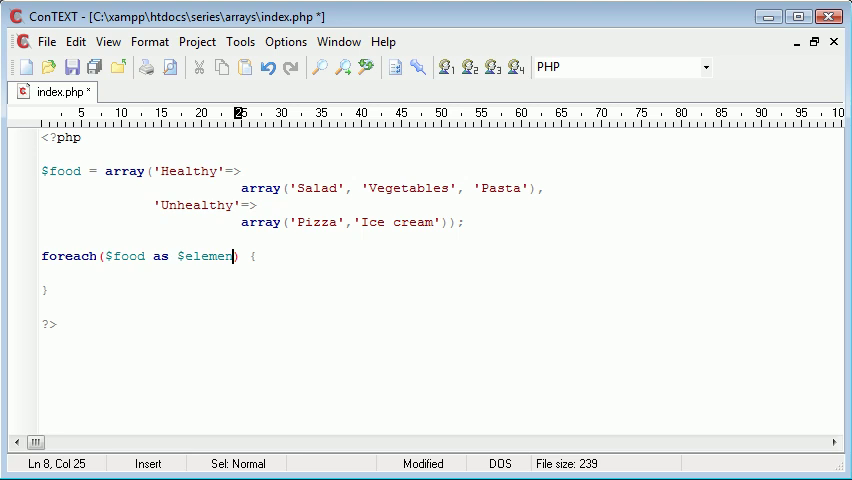
text(t)
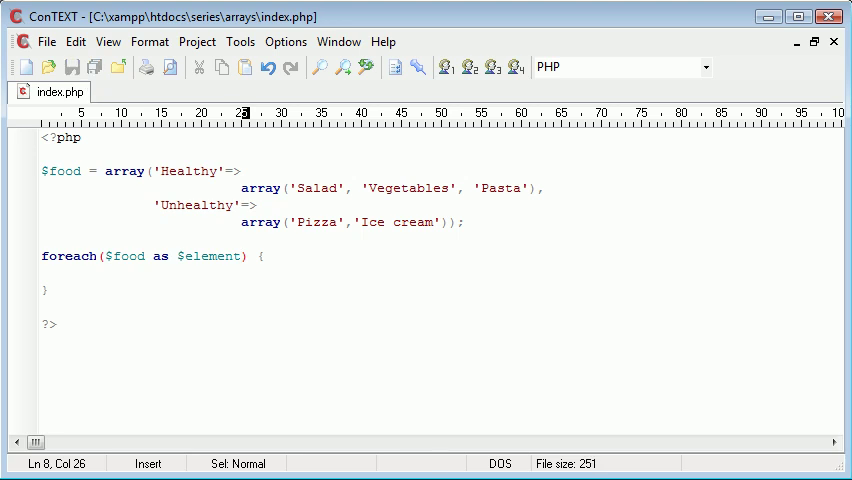
double_click(208, 256)
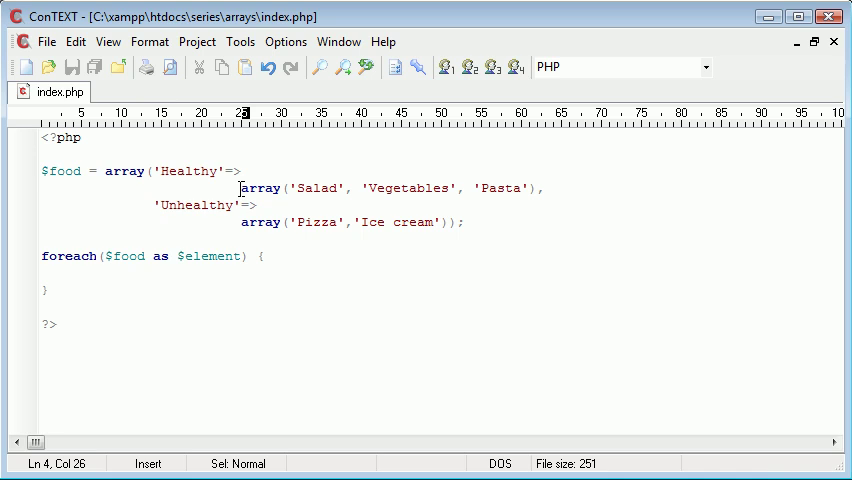
Complete the loop header with => $item and select $item for renaming to $inner_element.
drag(240, 188, 540, 188)
text( =)
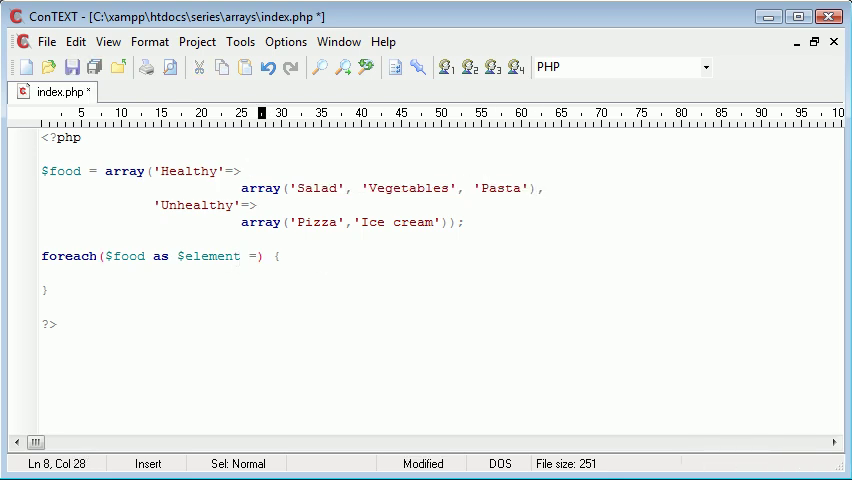
text(>)
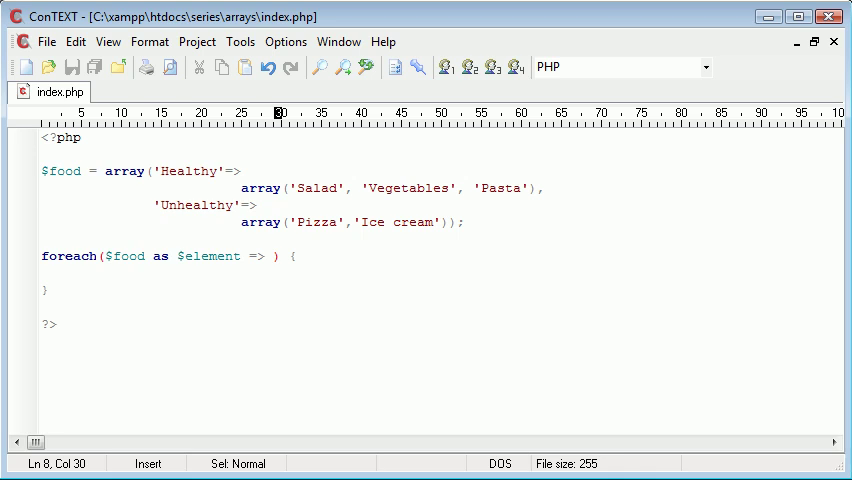
text($fo)
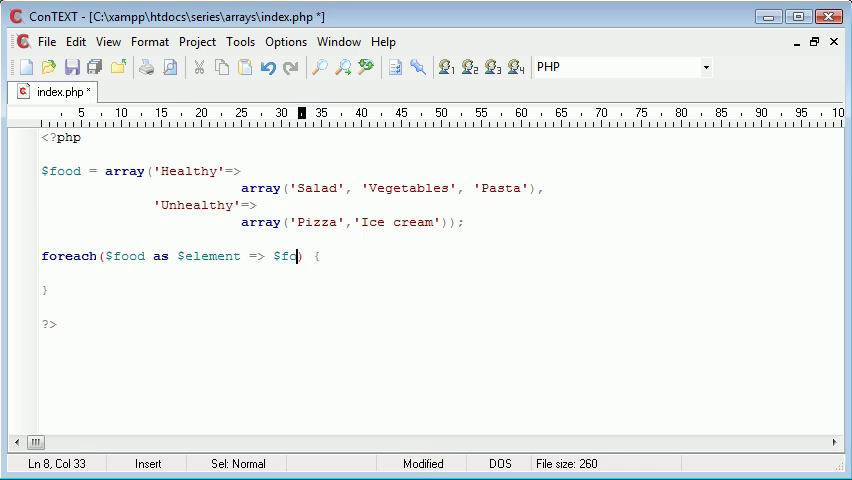
key(BackSpace)
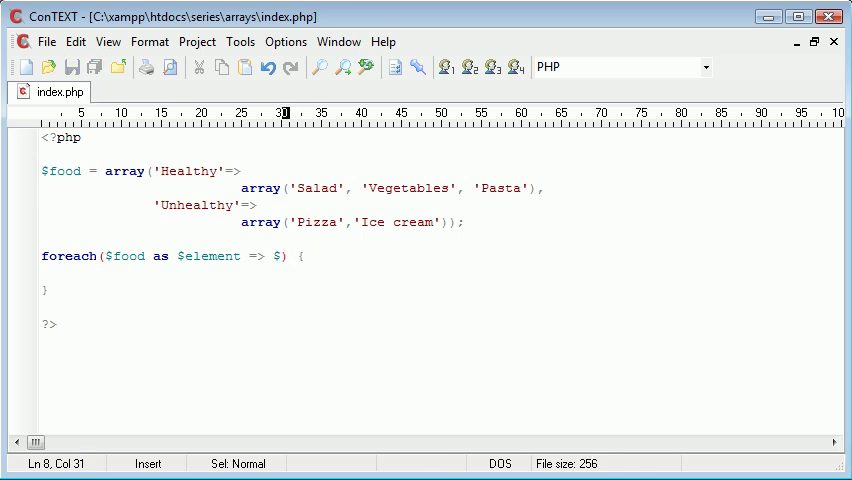
text(item)
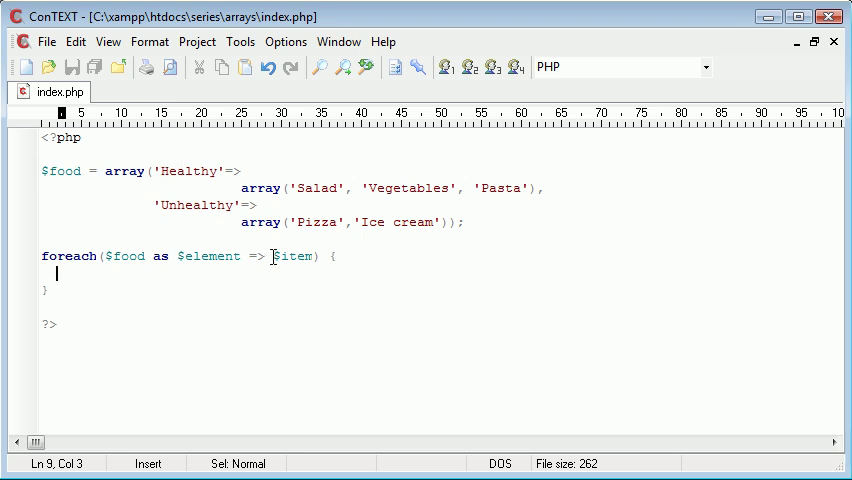
drag(241, 188, 477, 188)
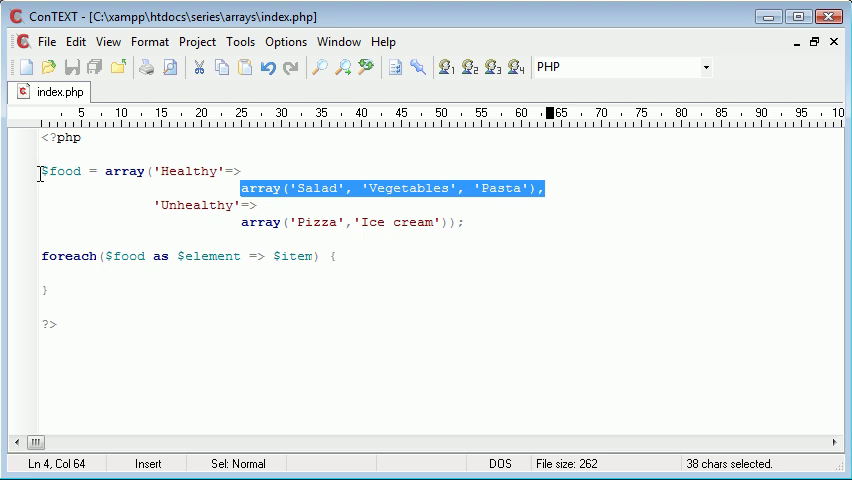
double_click(204, 256)
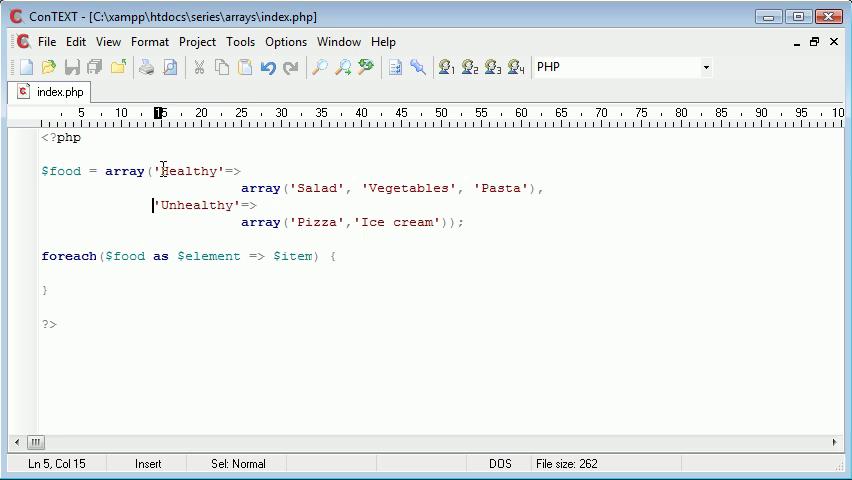
click(241, 188)
text(nner_element)
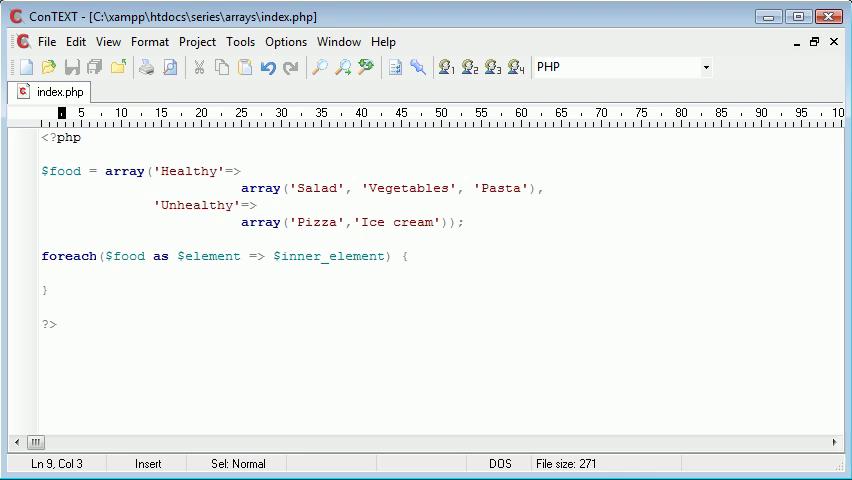
Echo $element followed by '<br>' inside the foreach body.
text(echo '';)
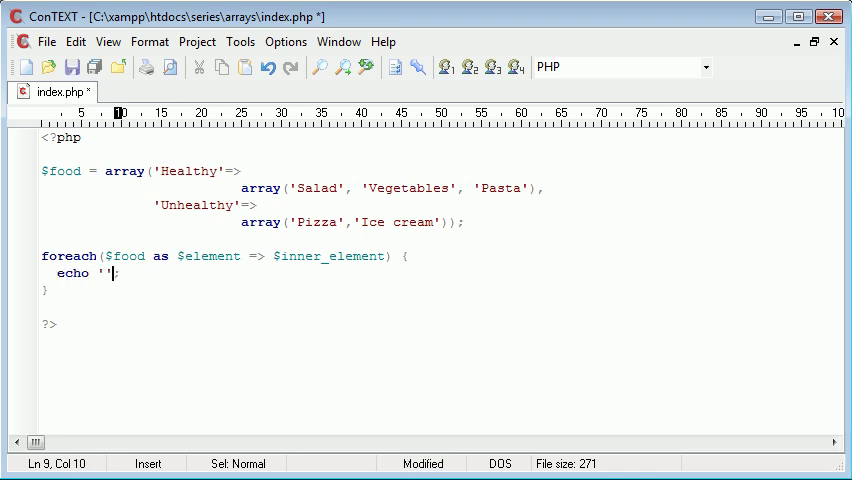
text($element.)
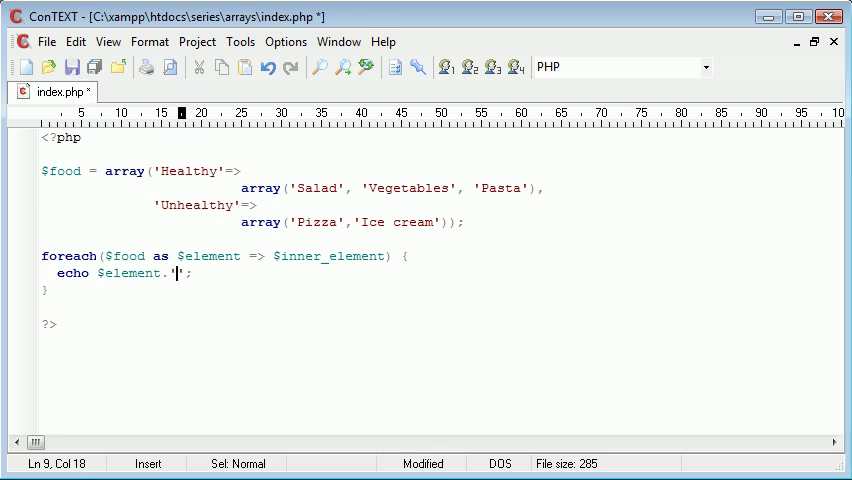
text(<br>)
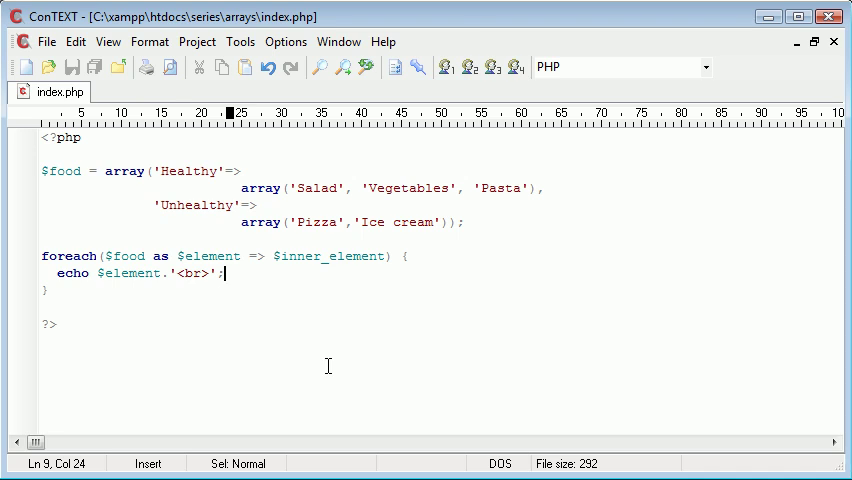
Add echo $inner_element.'<br>'; below the category echo.
text(e)
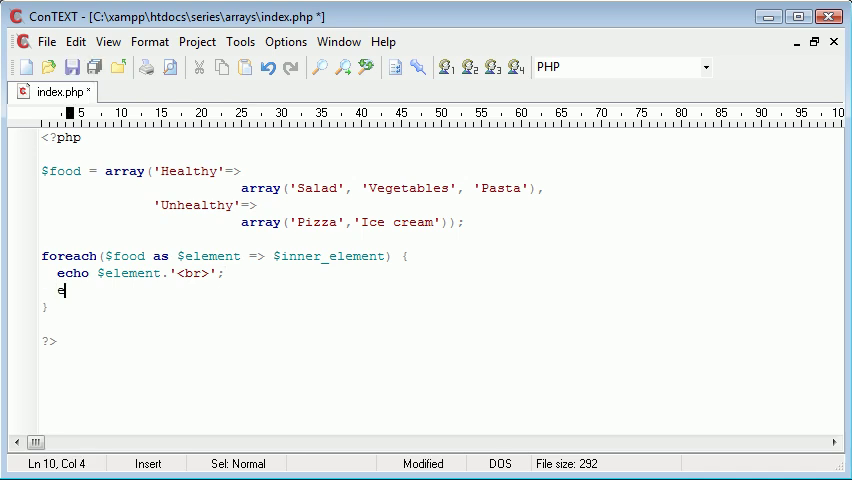
text(cho $)
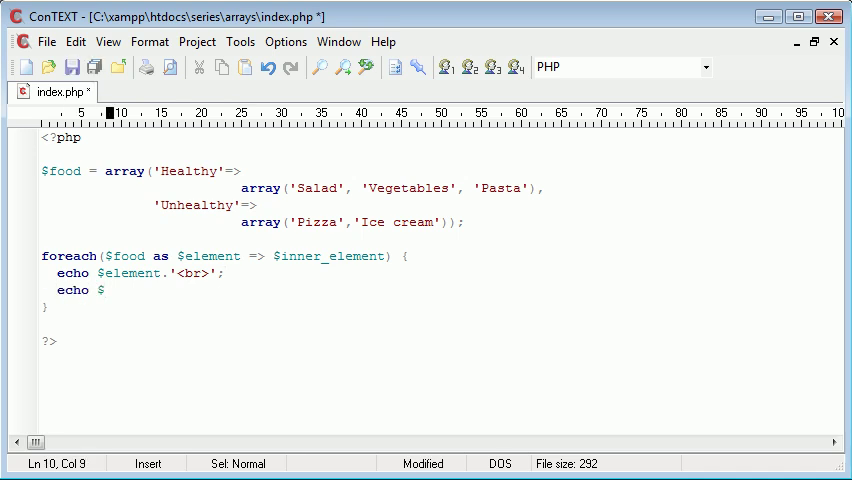
text($inner_elem)
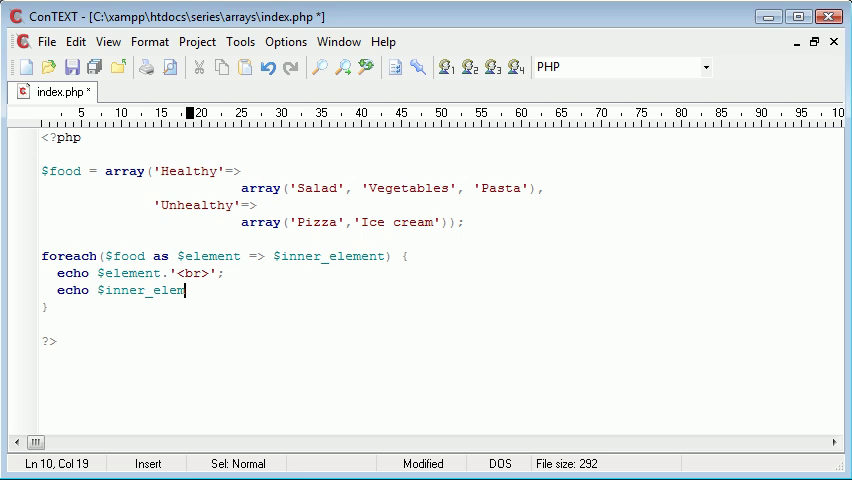
text(ent)
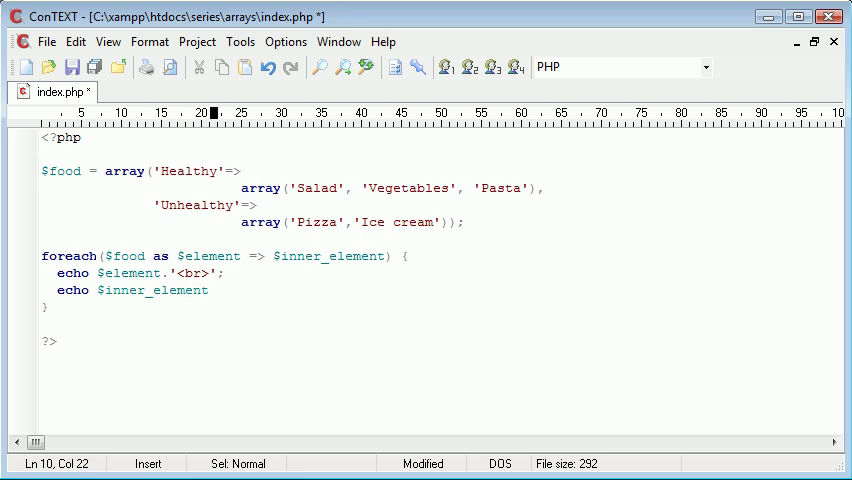
text(.'<br)
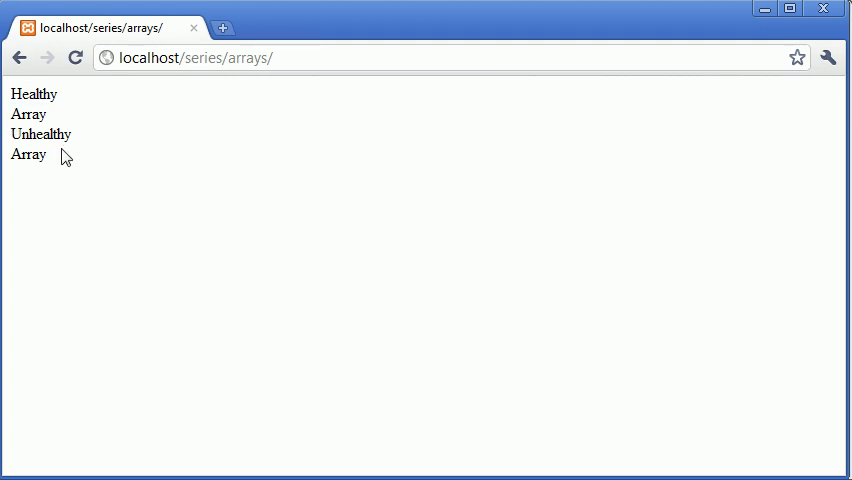
mouse_move(38, 89)
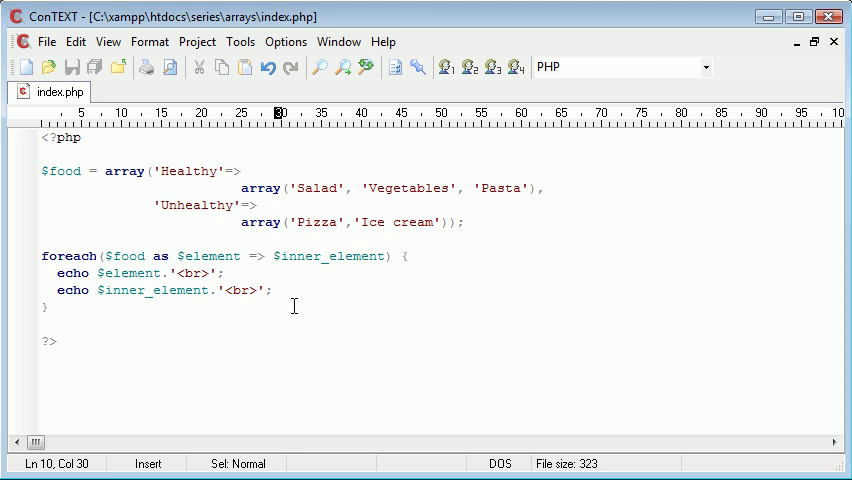
Replace the inner echo line with a nested foreach, renaming $inner_element to $inner_array.
click(277, 188)
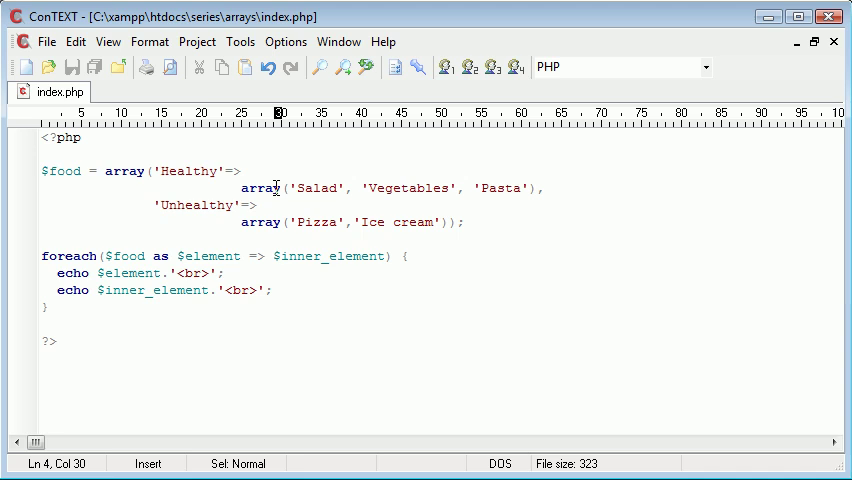
drag(104, 170, 245, 170)
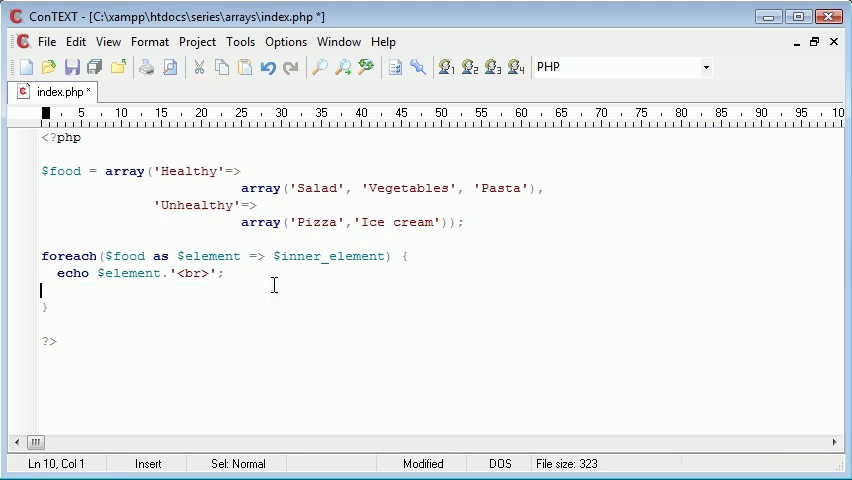
text(forea)
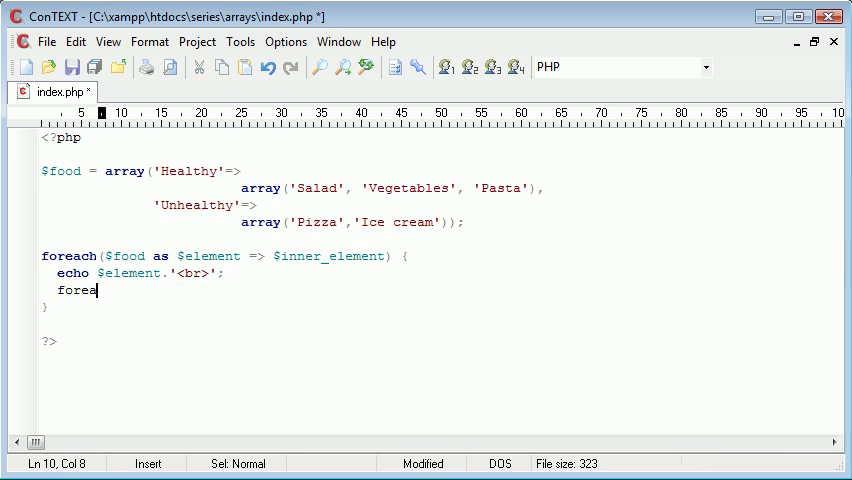
text(ch ())
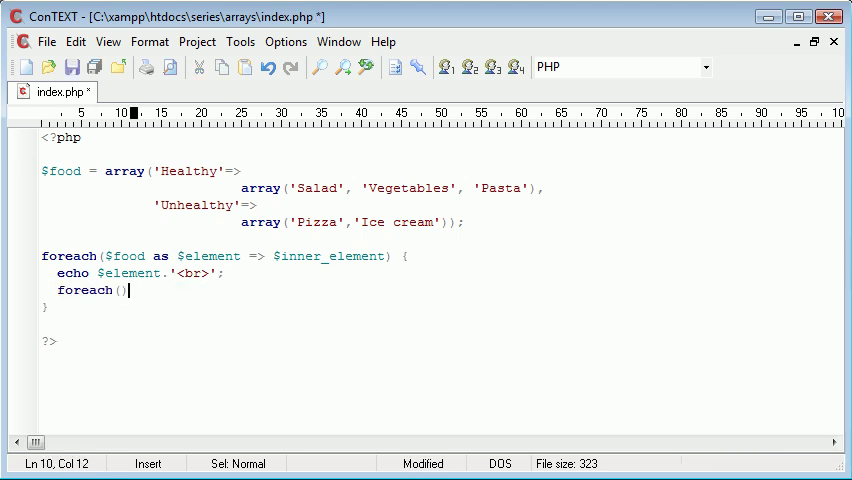
text({)
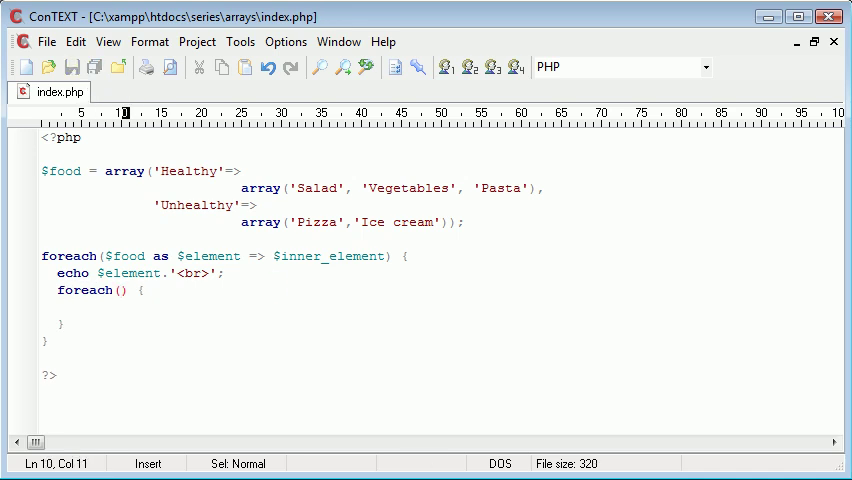
text($inner)
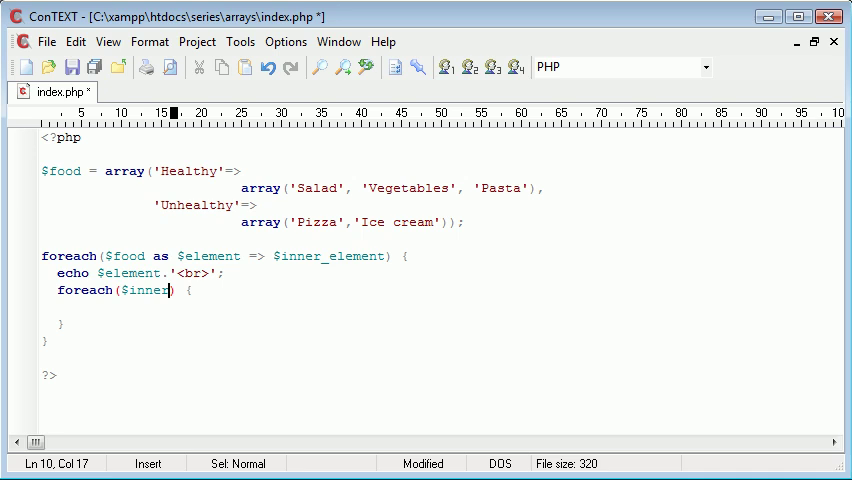
text(_eleme)
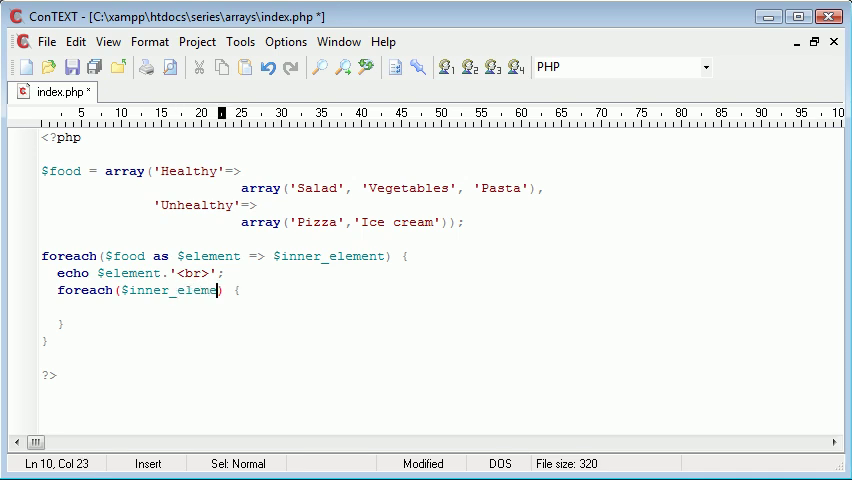
double_click(203, 290)
text(array)
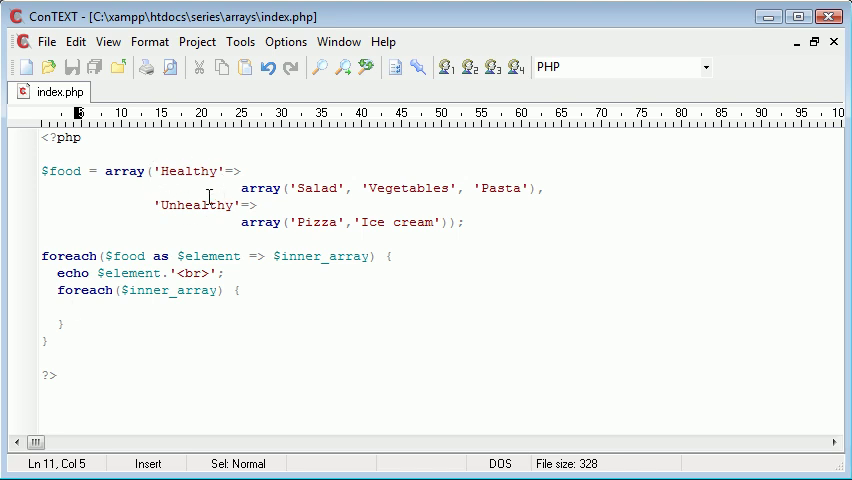
mouse_move(425, 185)
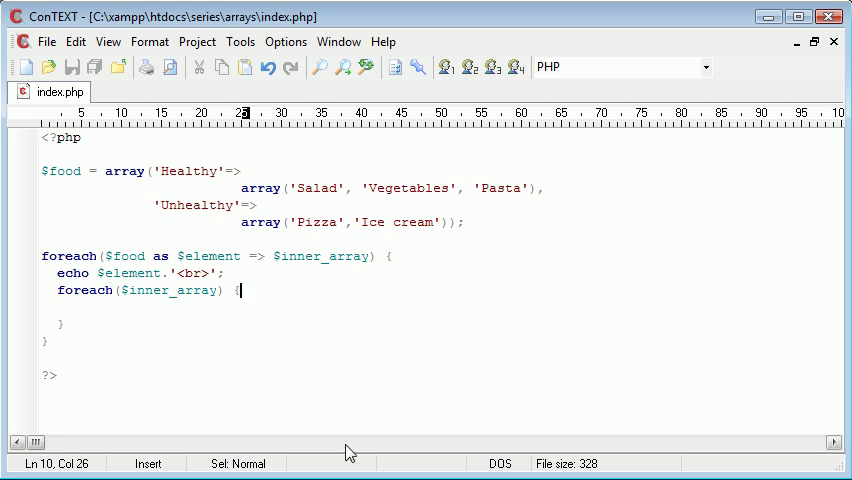
Loop over $inner_array as $item, echoing each $item with a line break.
text(as $)
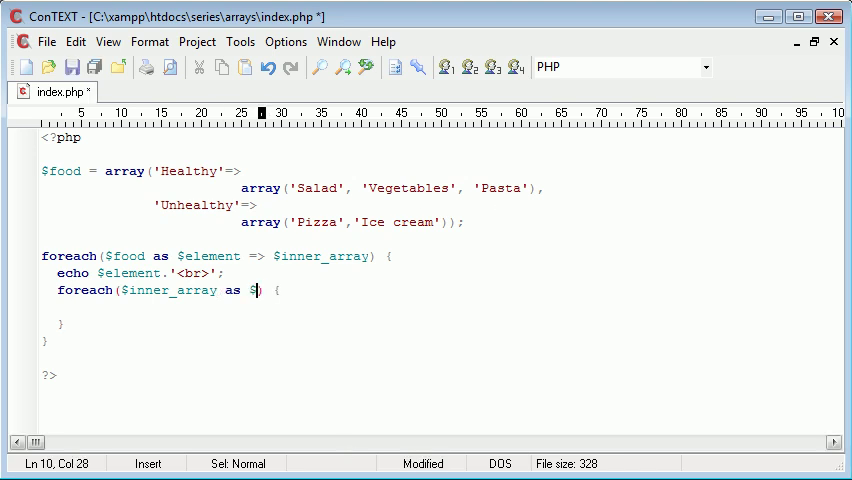
text(item)
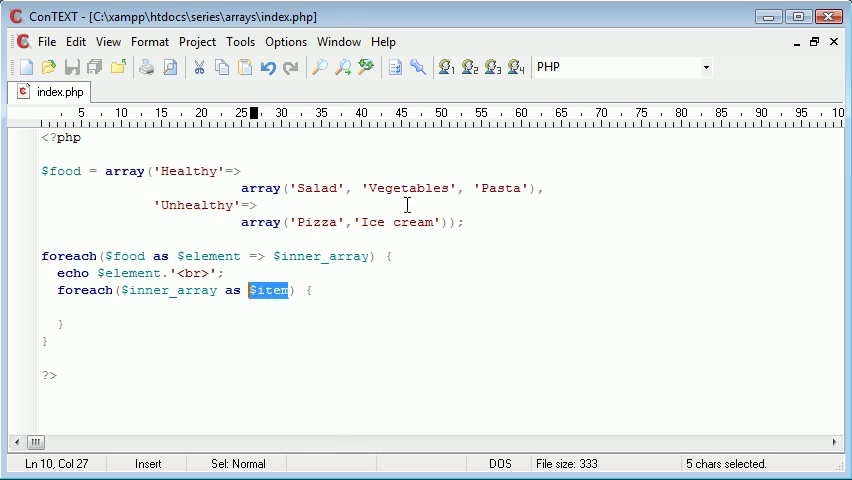
mouse_move(192, 273)
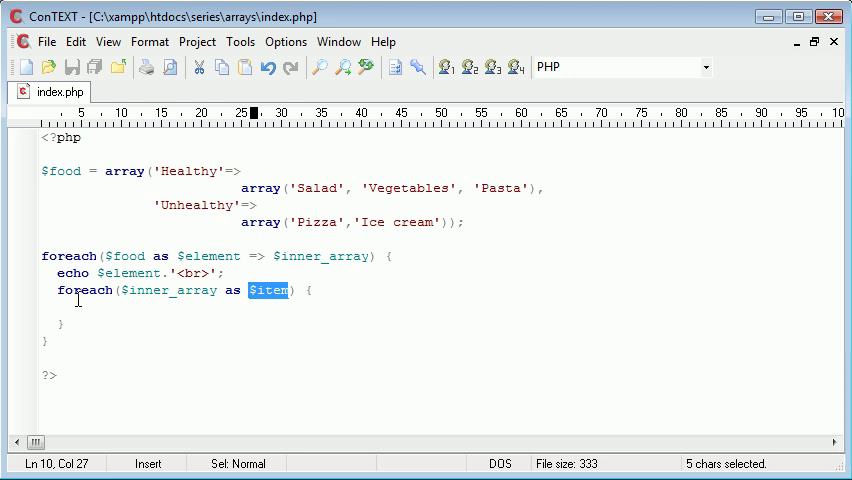
text(echo)
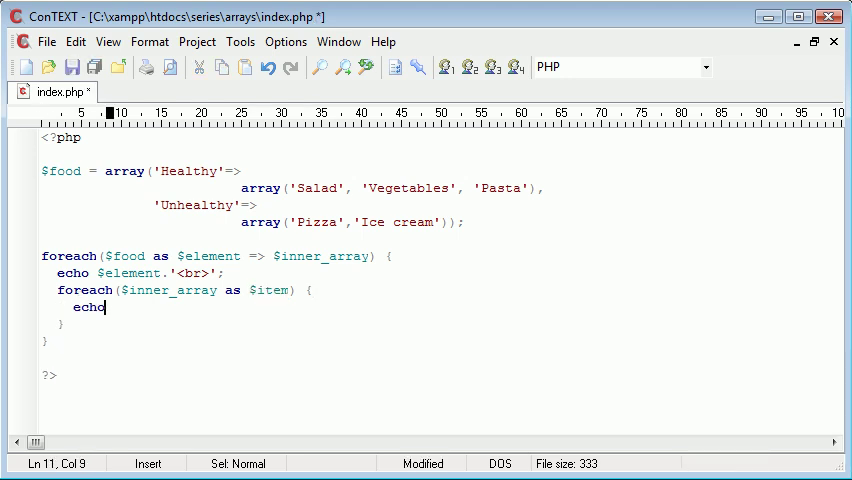
text($item.'<br>';)
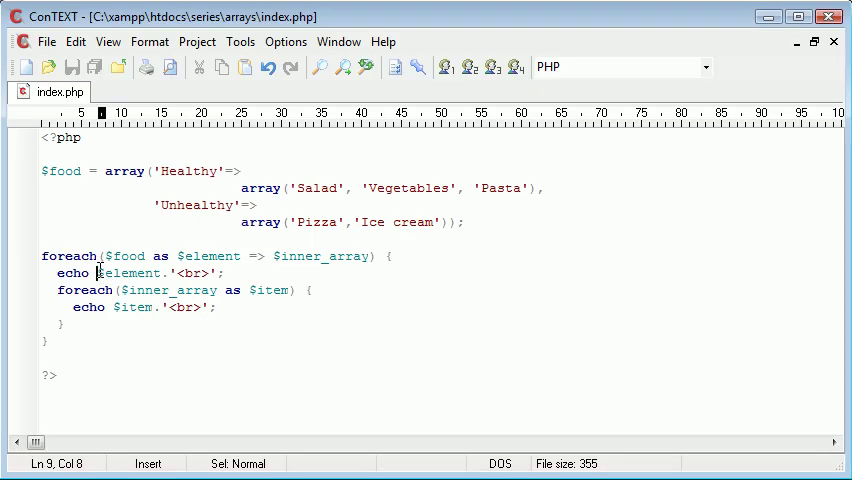
Wrap $element in <strong> tags, save, and add 'Popcorn' to the Unhealthy array.
text(''.)
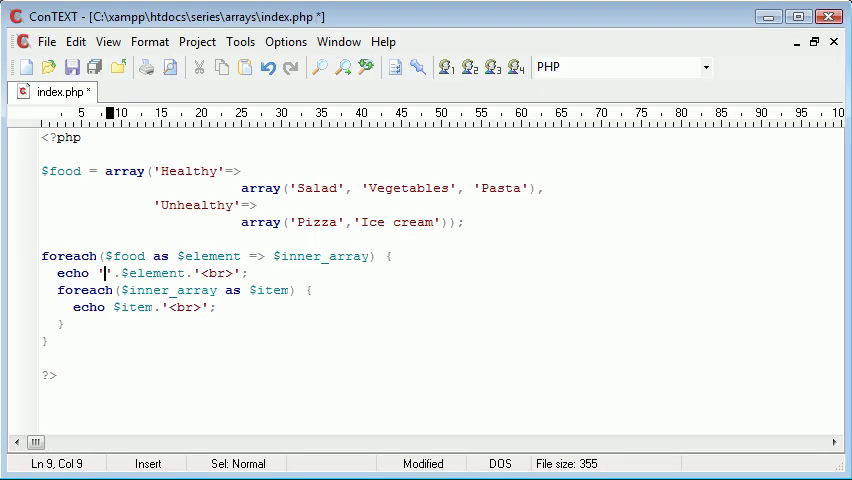
text(<strong>)
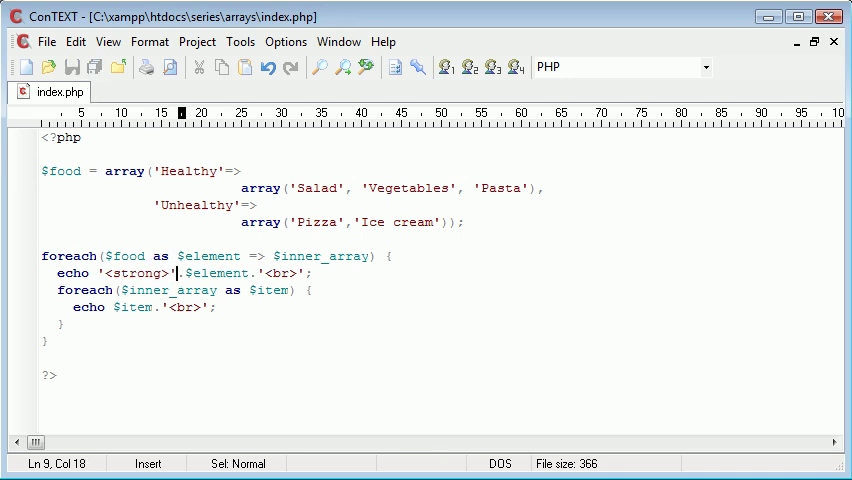
text(</strong>)
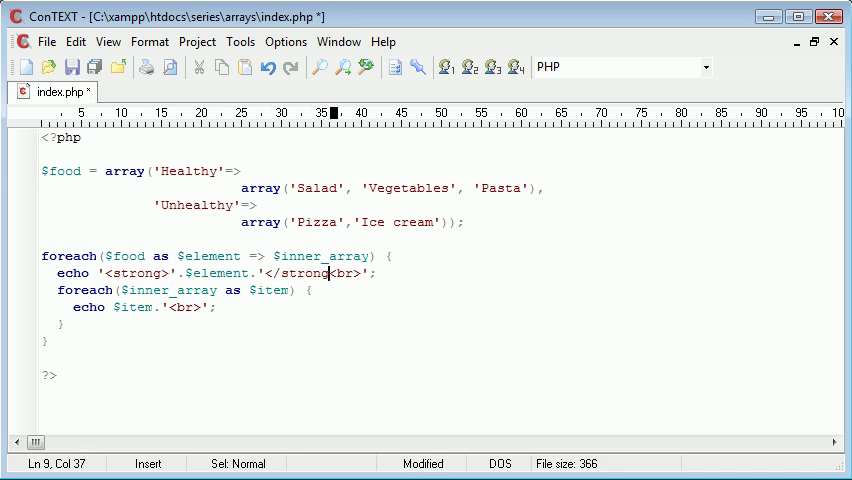
key(Ctrl+s)
text(, )
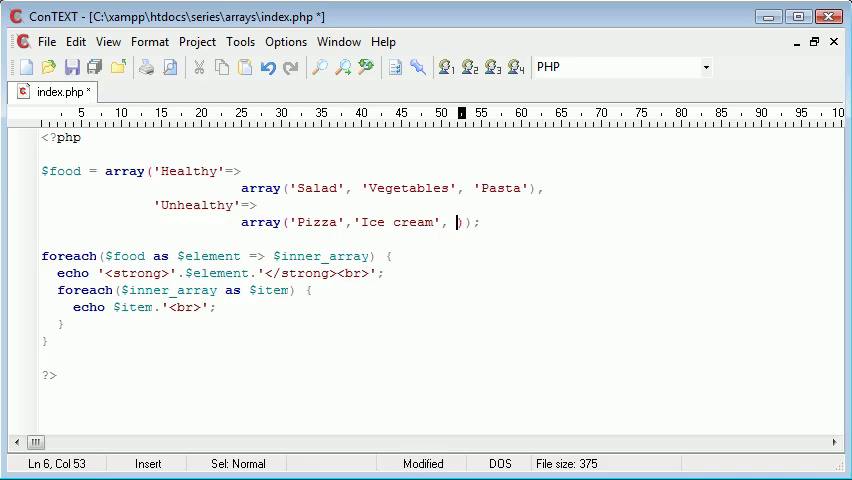
text(')
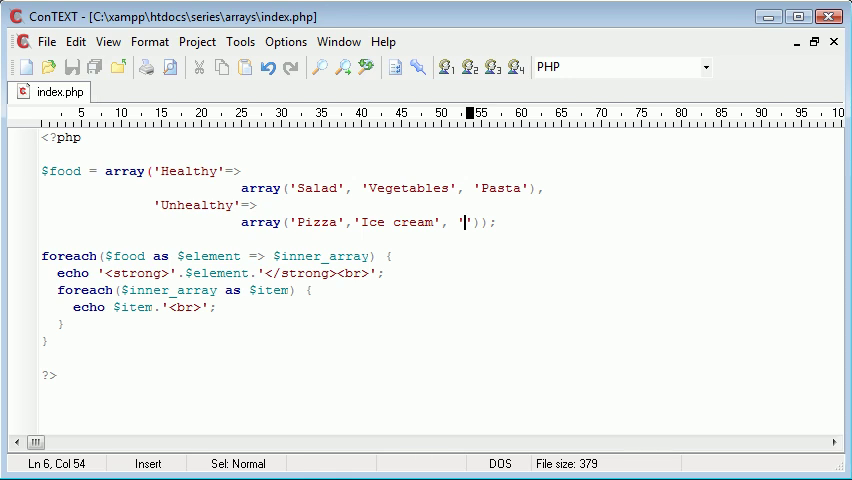
text(Popcorn)
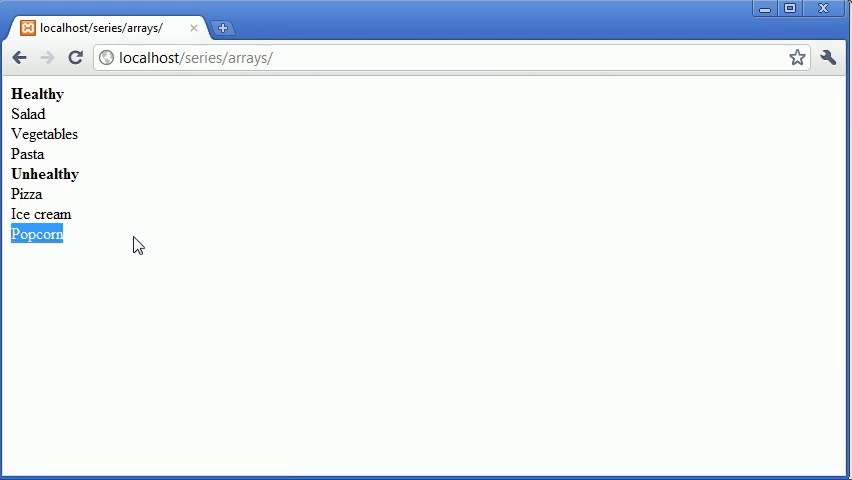
mouse_move(110, 247)
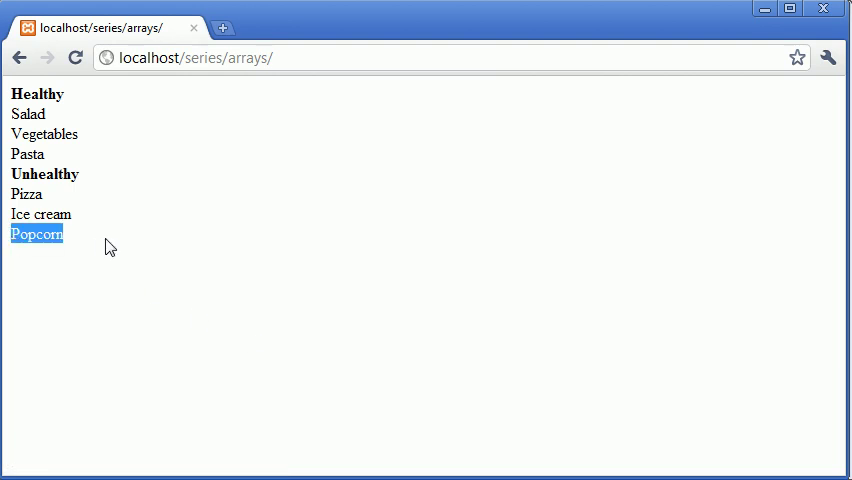